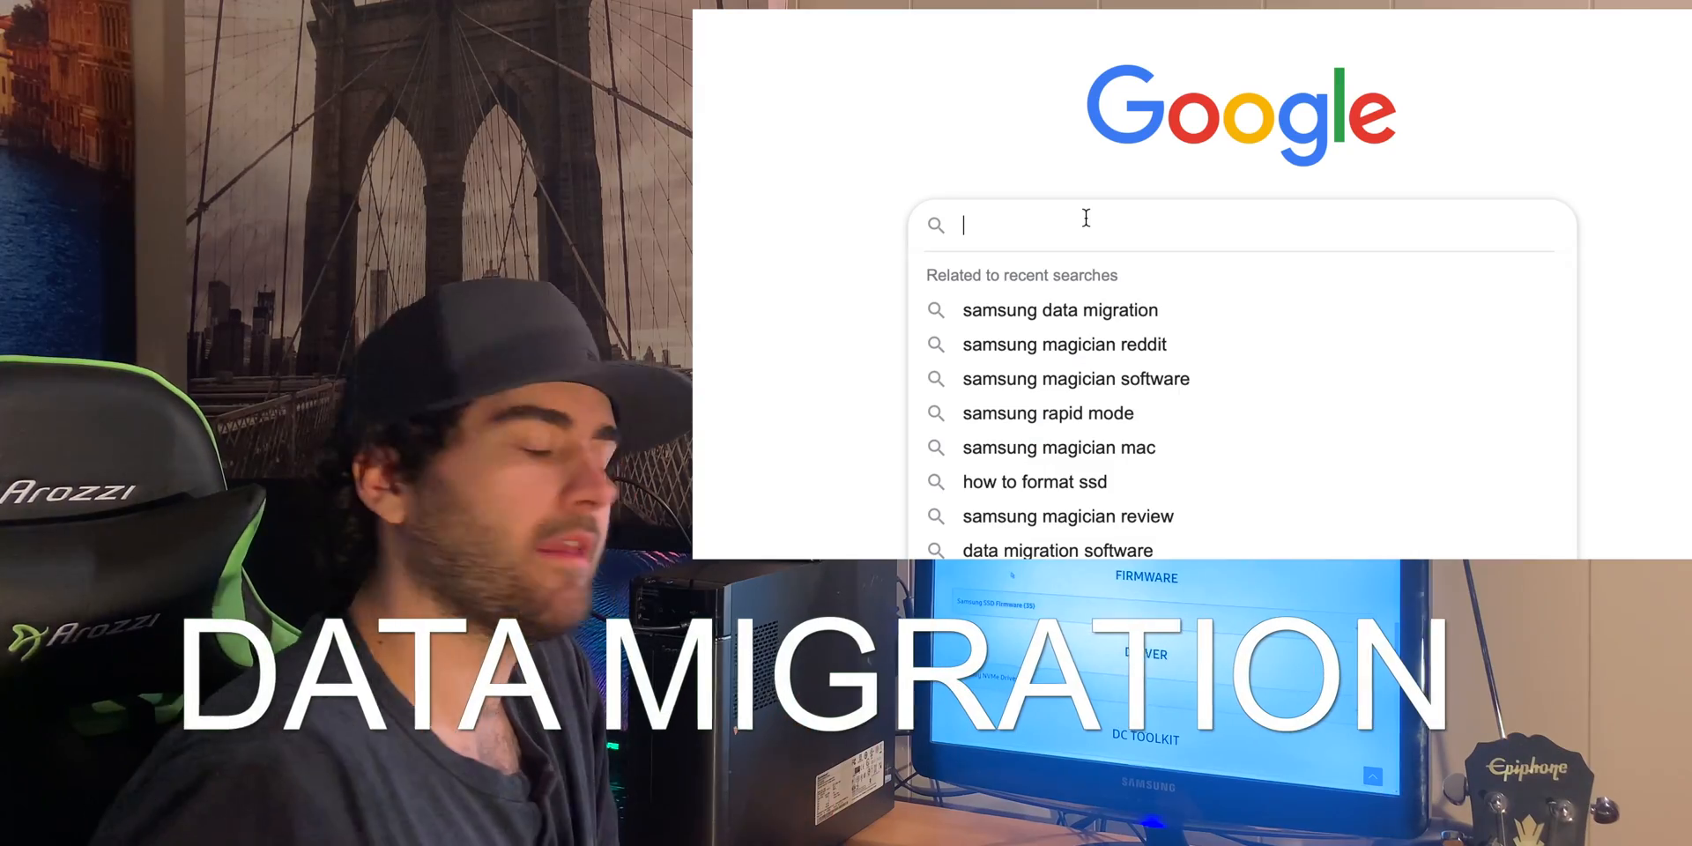
pyautogui.write('samsung dat')
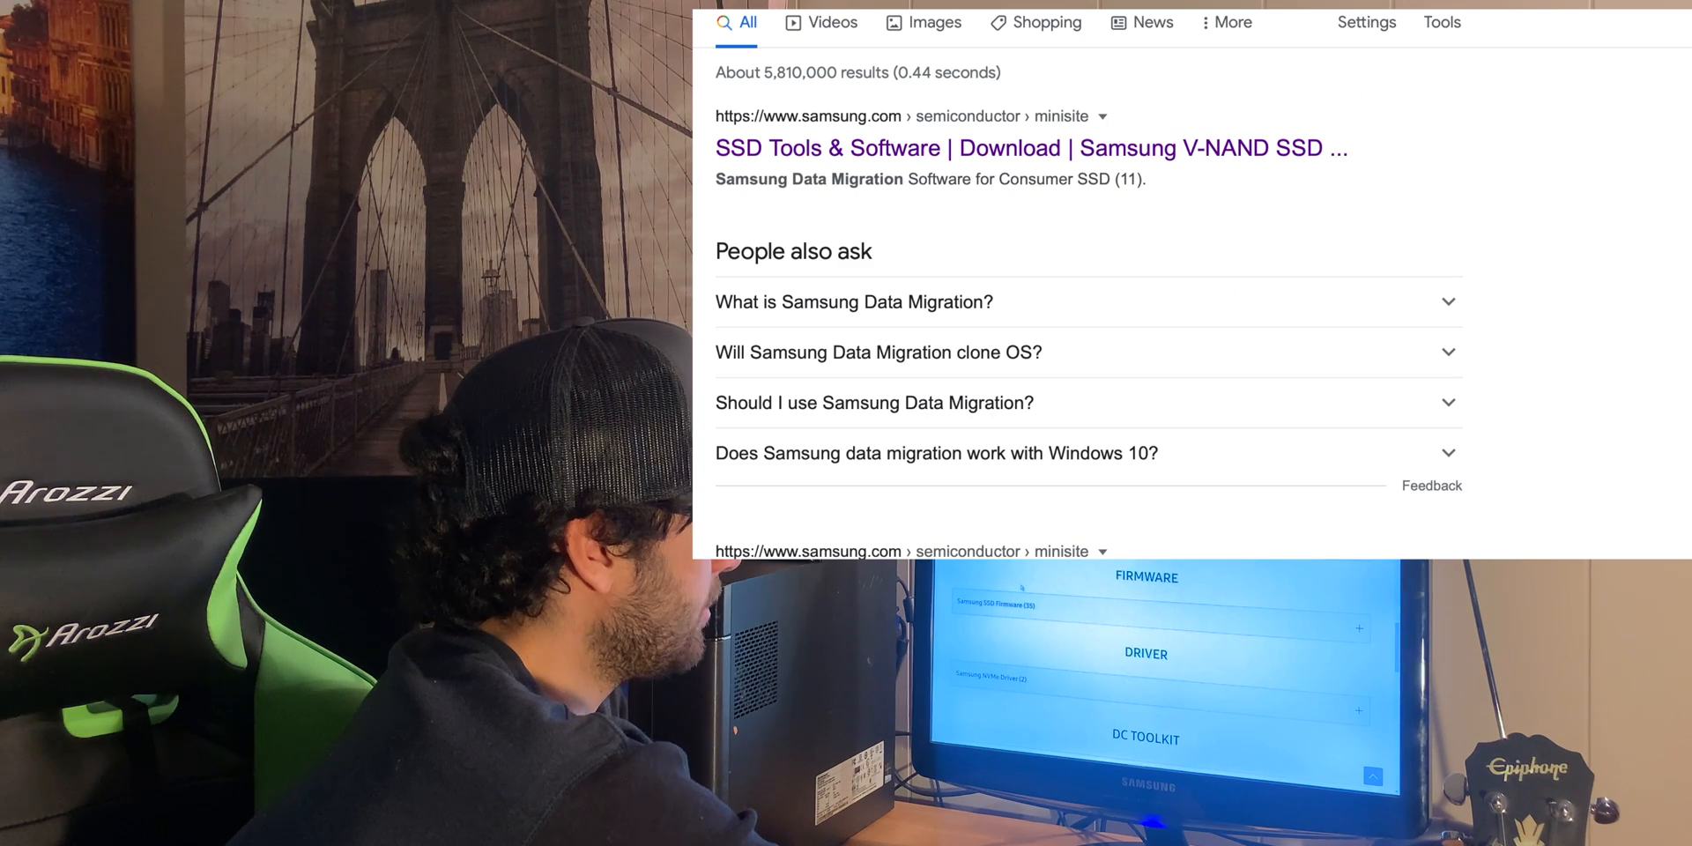
pyautogui.scroll(-3)
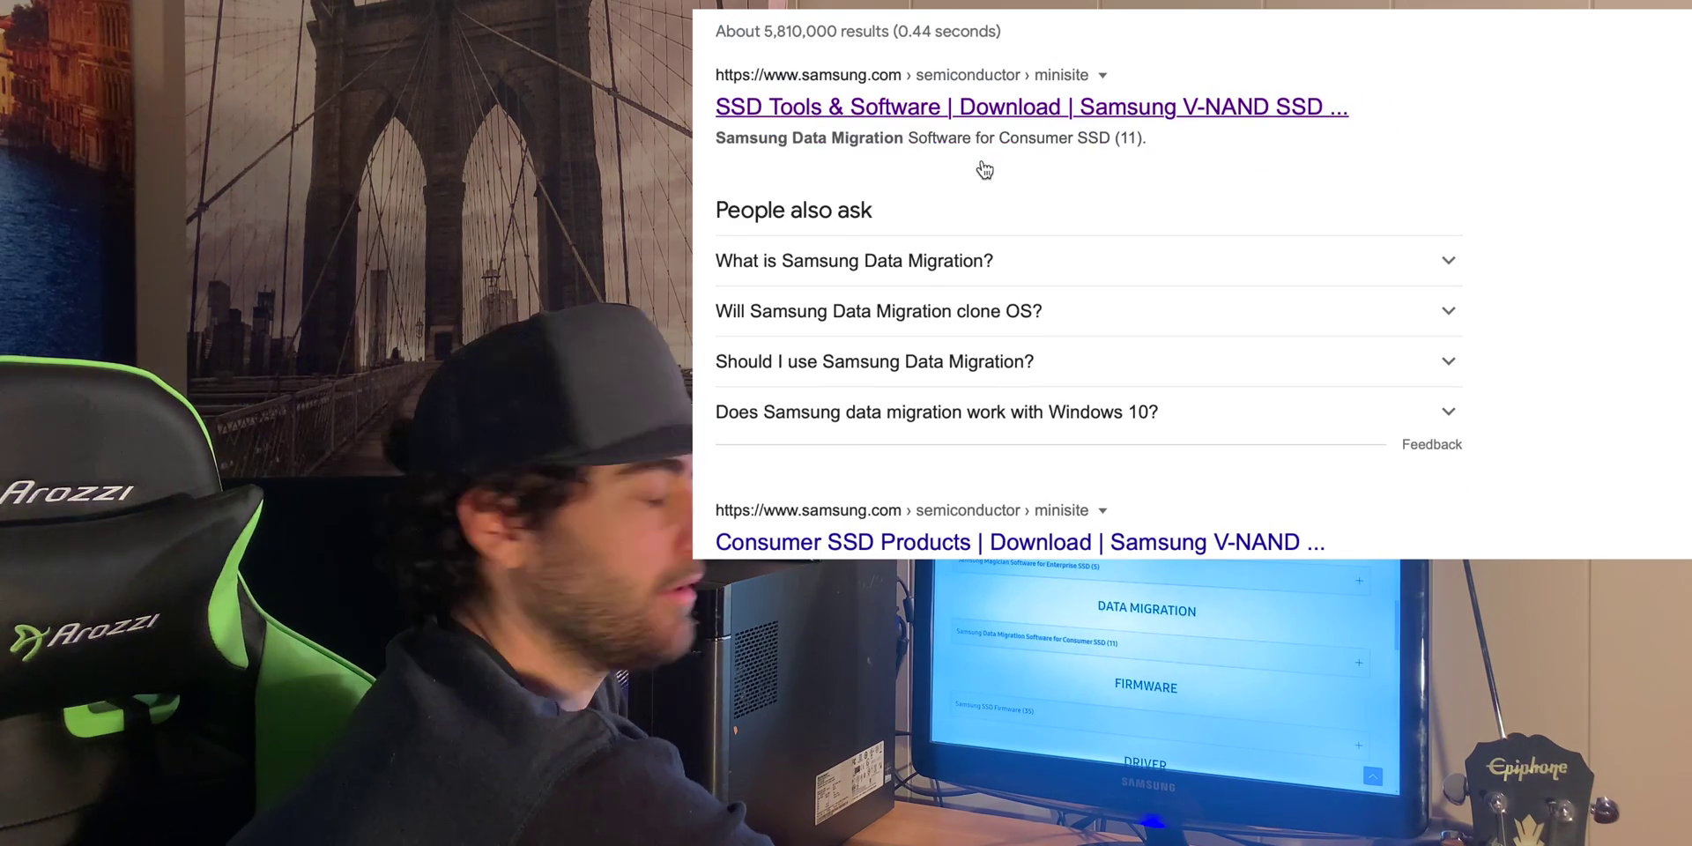
pyautogui.scroll(-3)
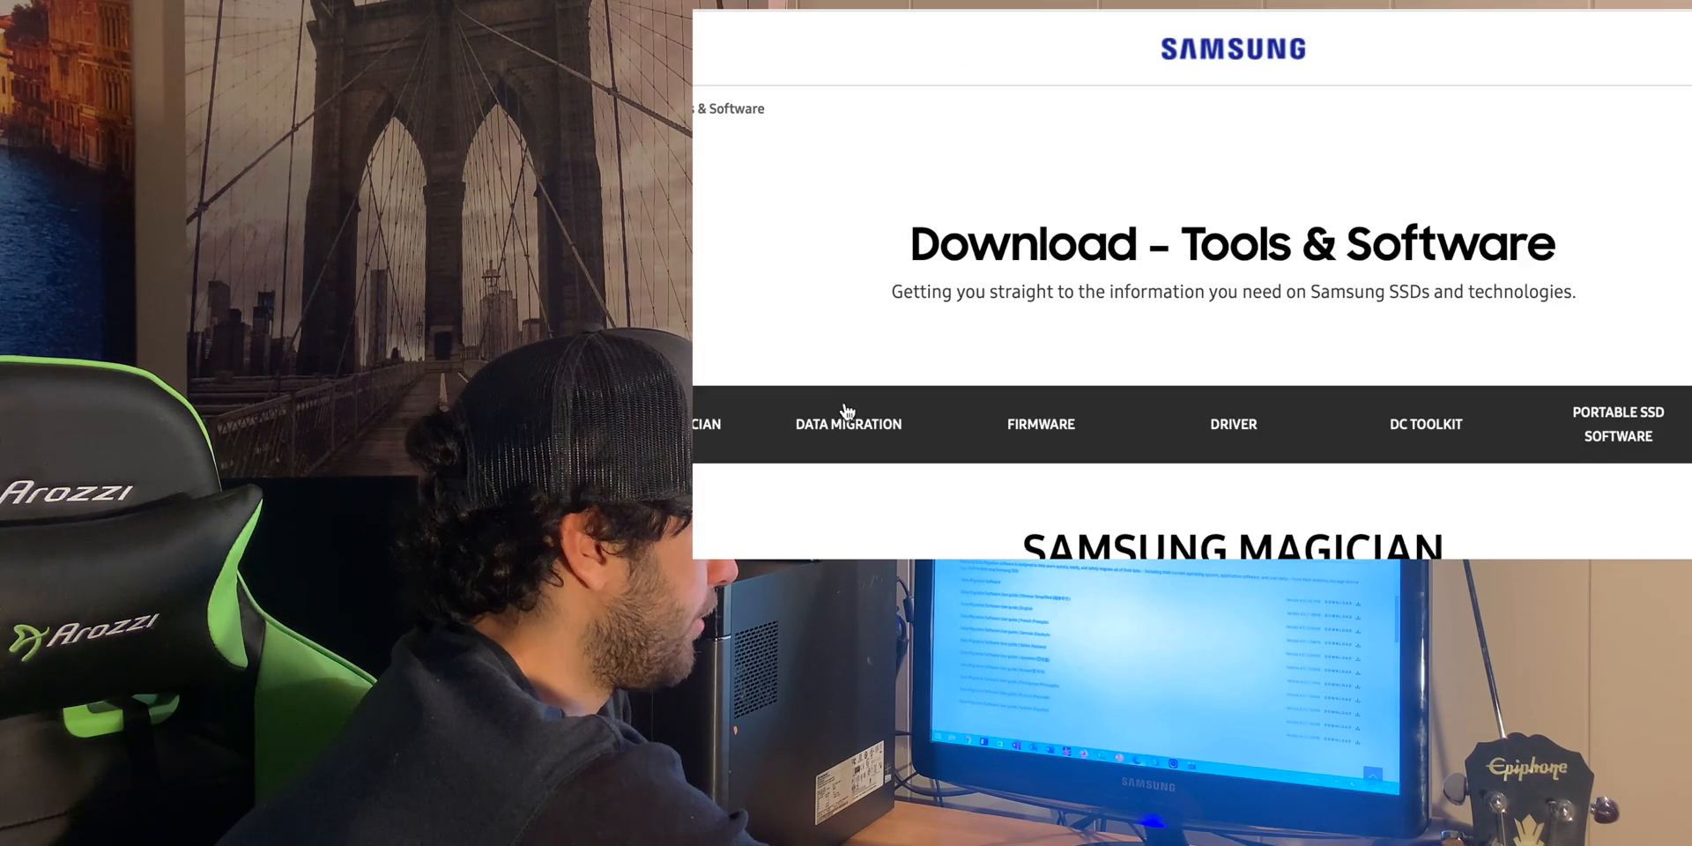
pyautogui.scroll(-3)
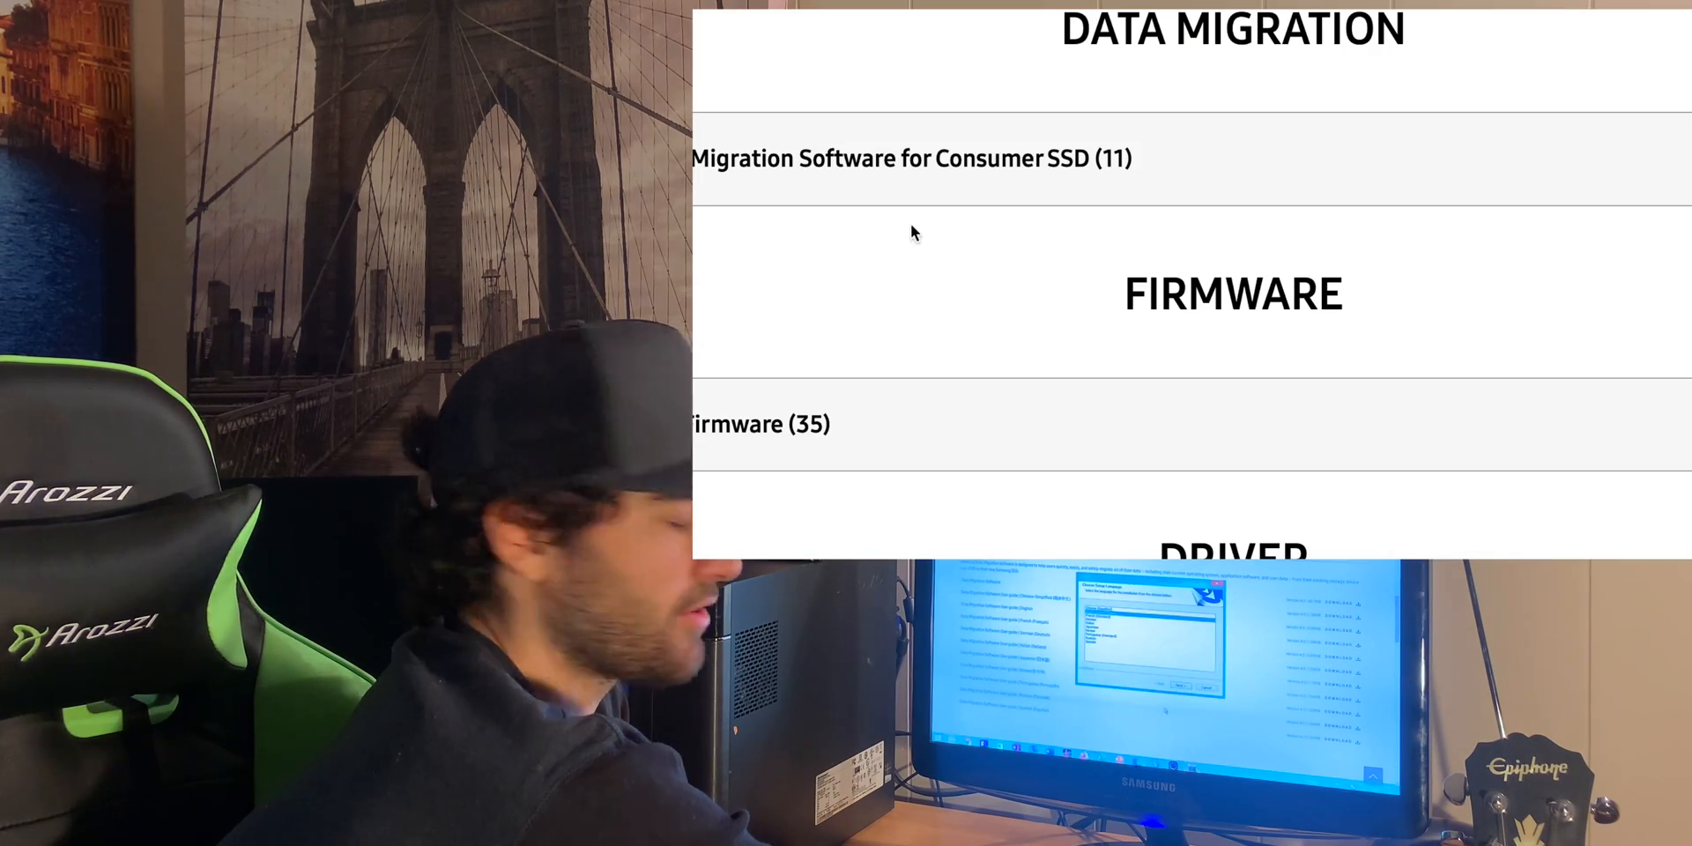